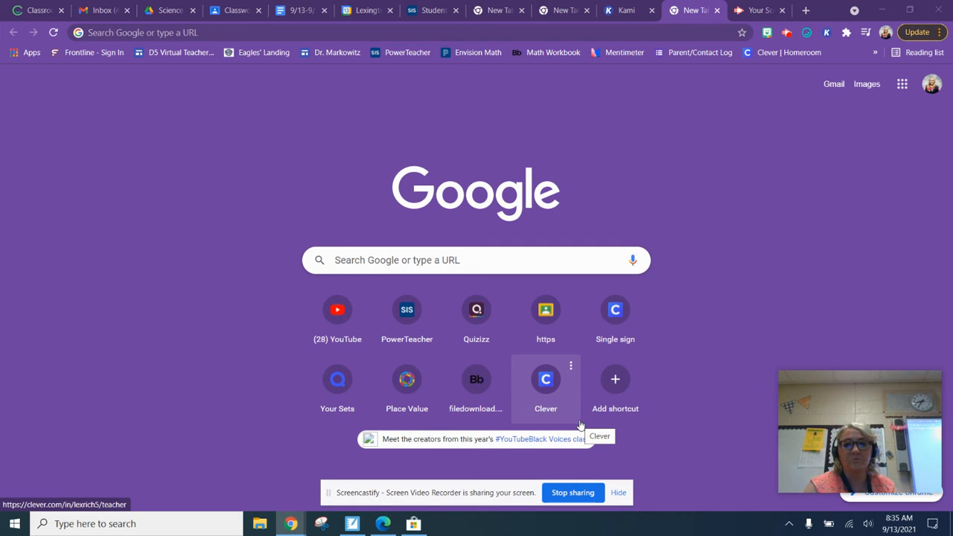
mouse_move(745, 334)
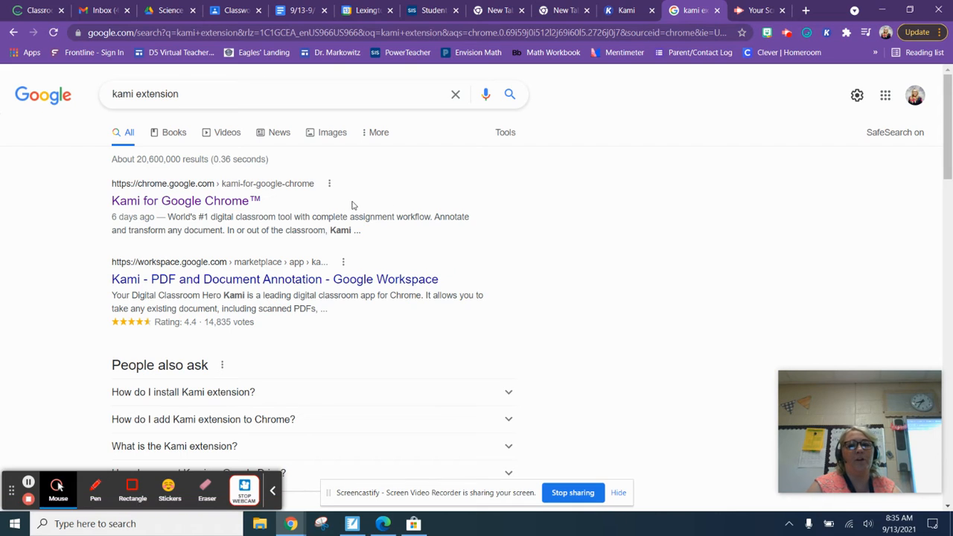
mouse_move(271, 206)
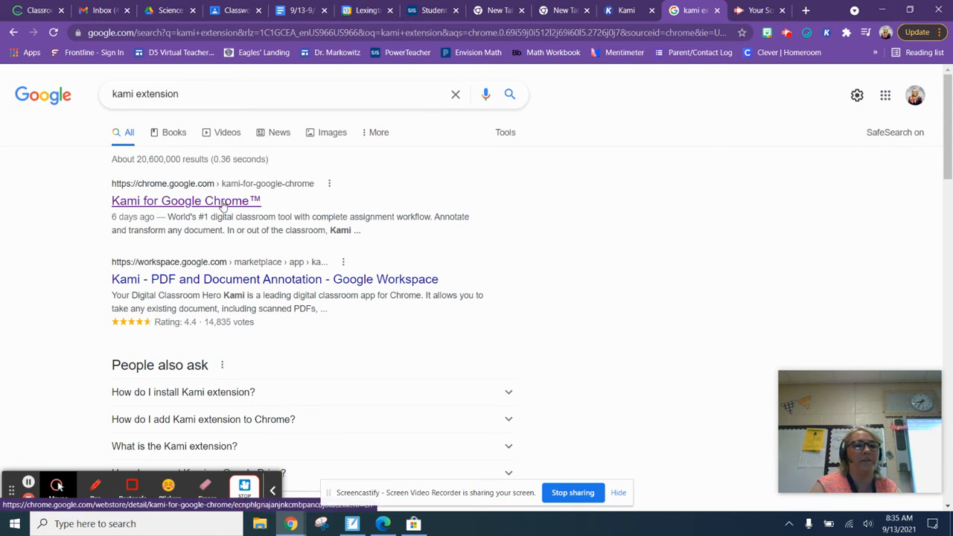
Open the Kami for Google Chrome listing, already showing Remove from Chrome.
left_click(185, 200)
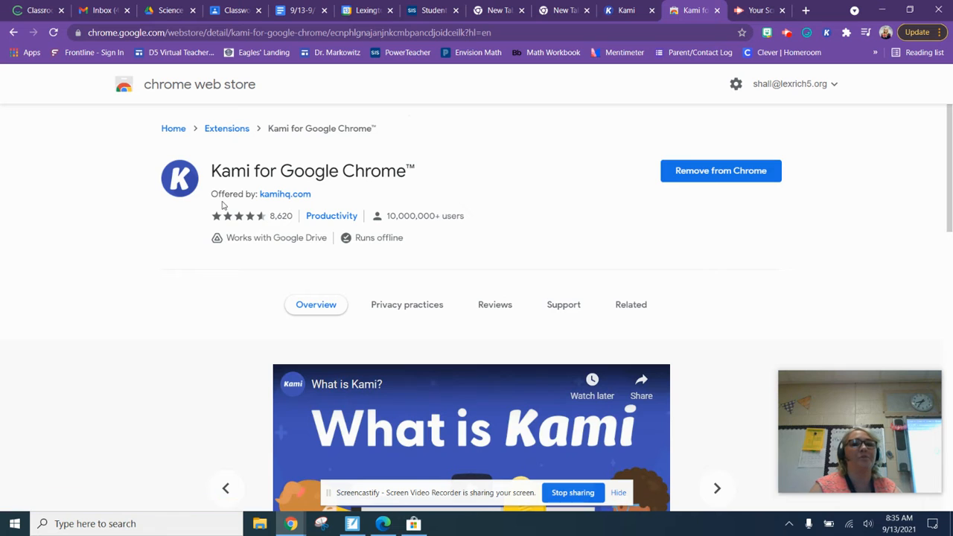
mouse_move(736, 220)
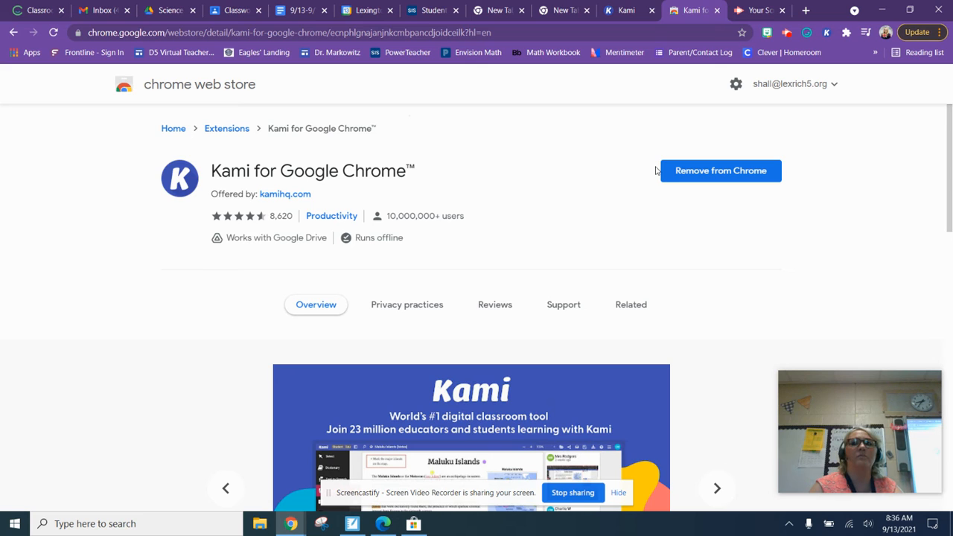
mouse_move(646, 176)
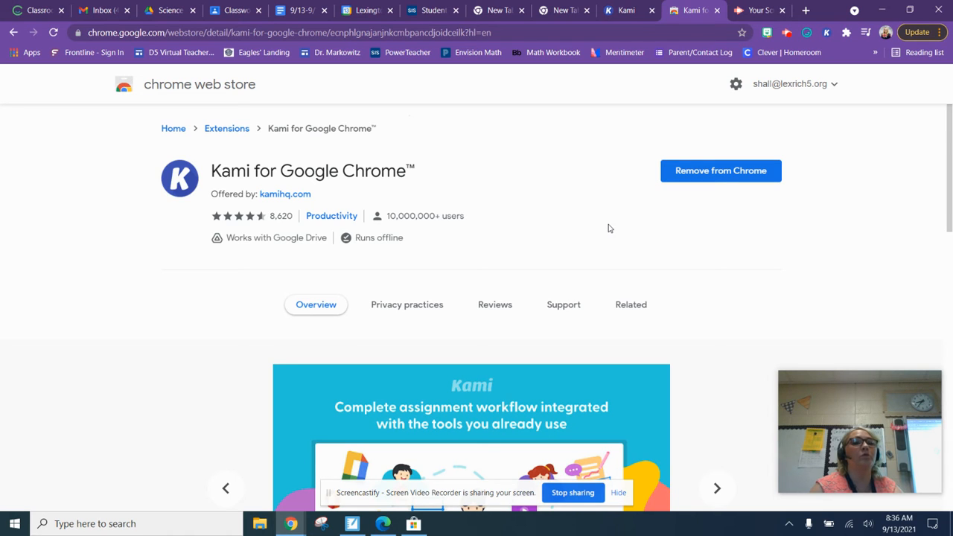
mouse_move(632, 210)
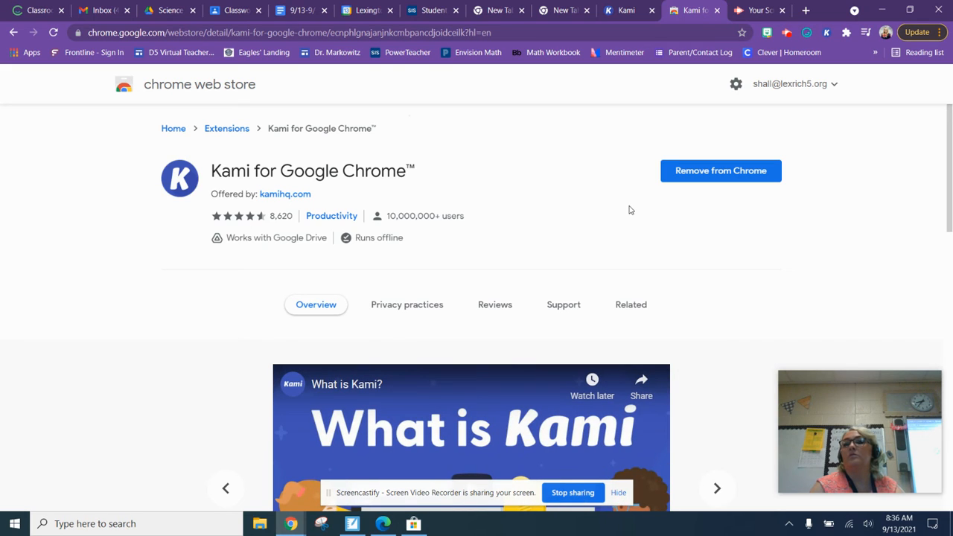
mouse_move(652, 167)
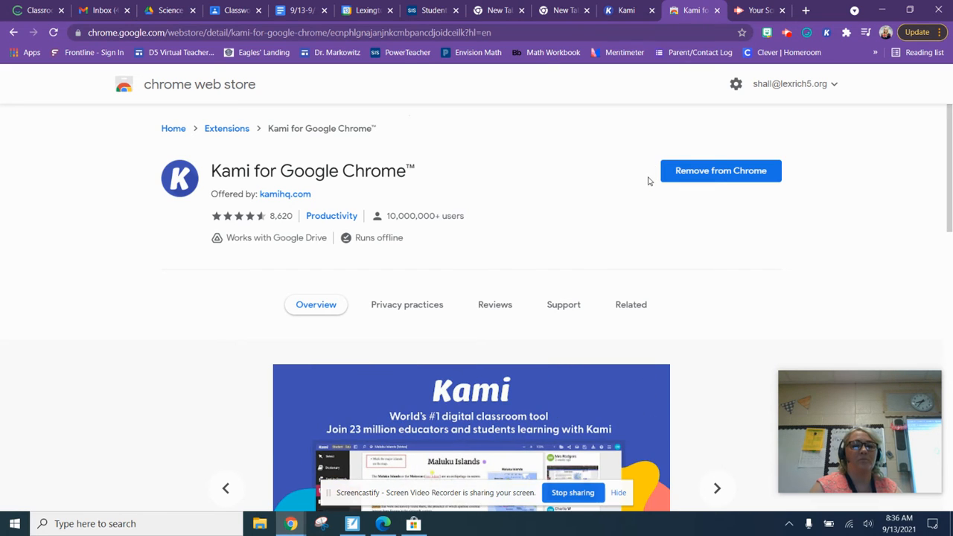
mouse_move(657, 221)
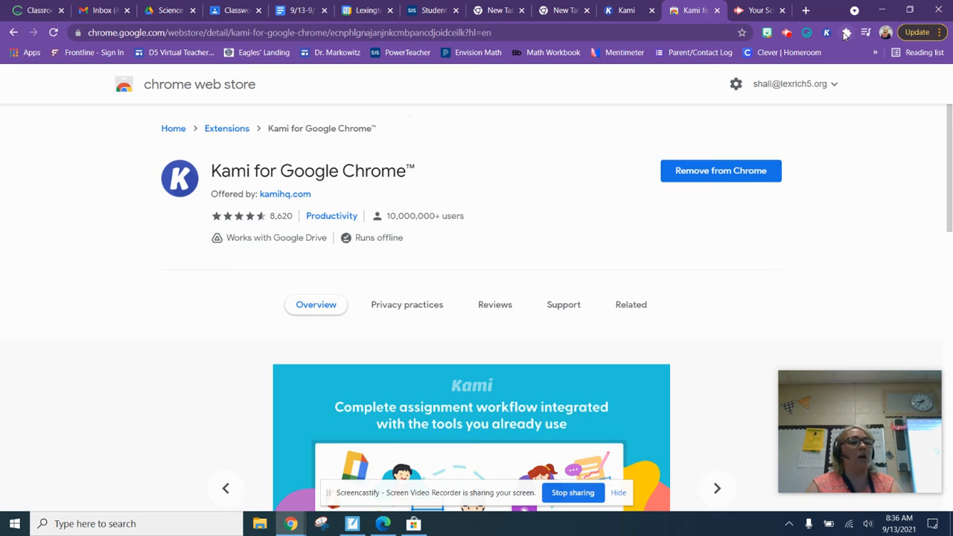
mouse_move(846, 33)
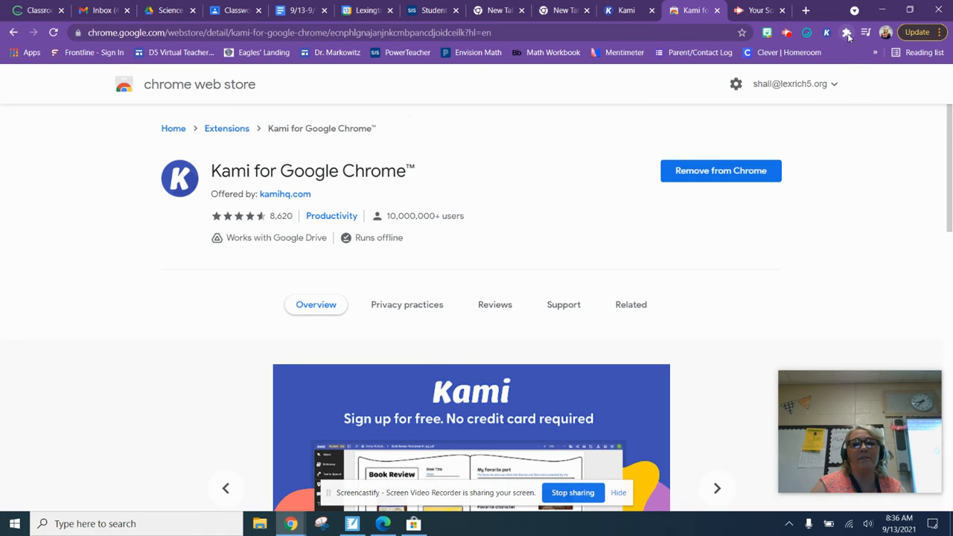
Pin Kami from the Extensions menu and launch the Kami web viewer from its toolbar icon.
left_click(846, 33)
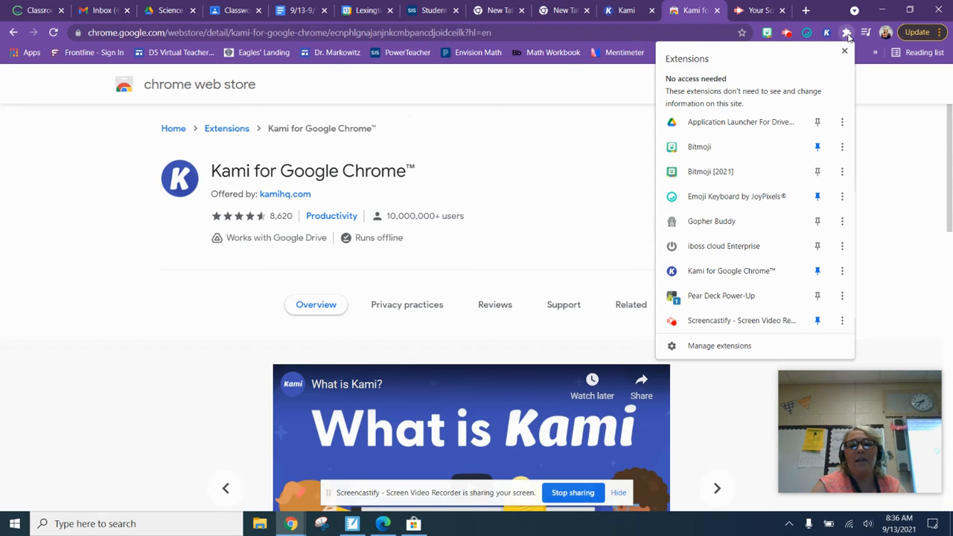
mouse_move(732, 271)
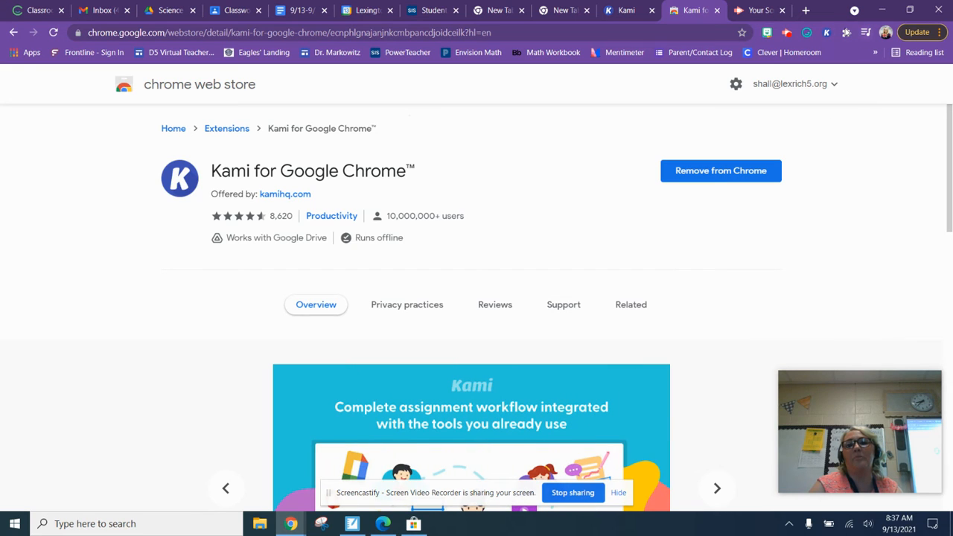
left_click(846, 33)
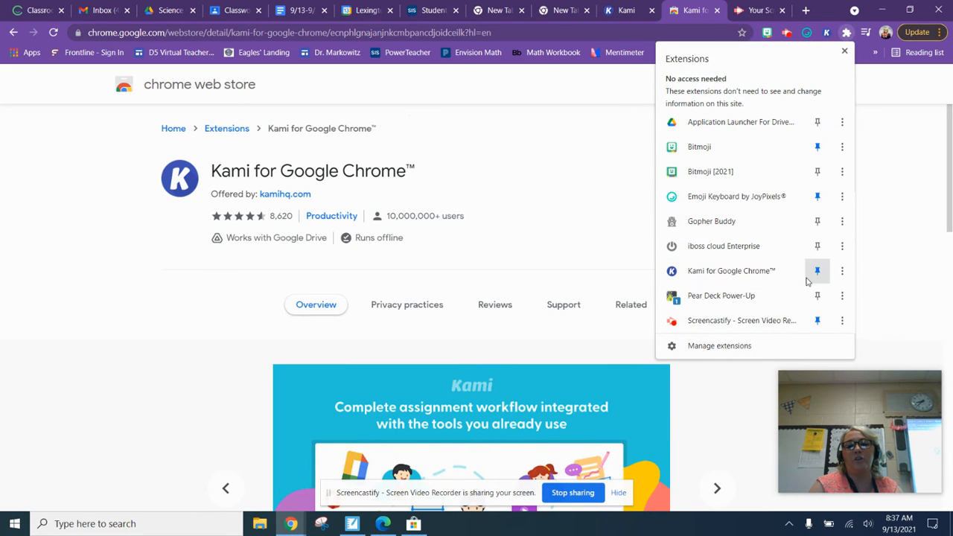
mouse_move(817, 271)
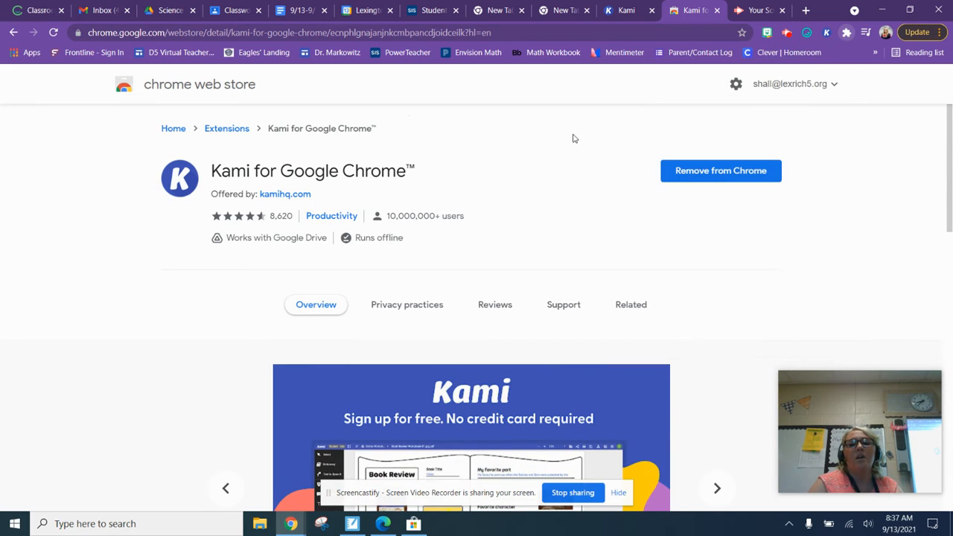
mouse_move(626, 131)
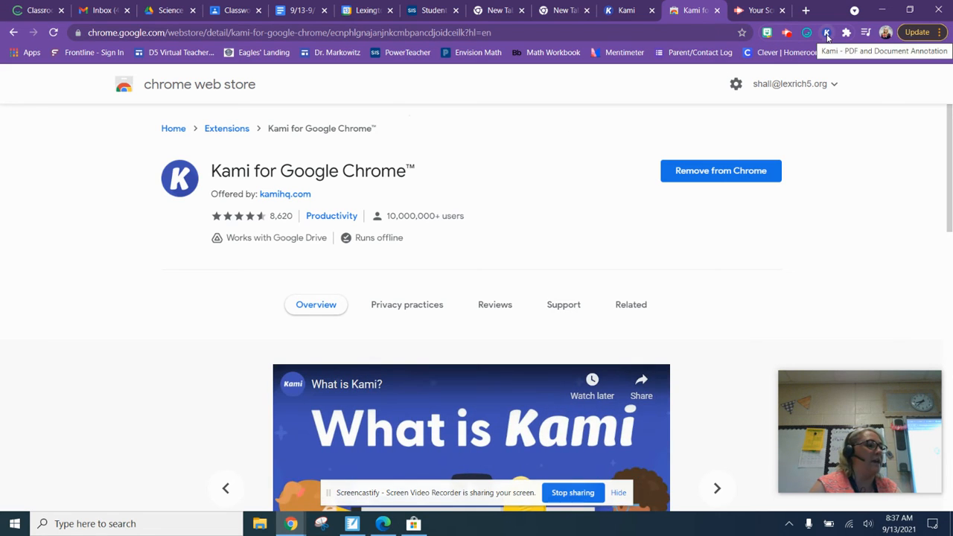
left_click(827, 32)
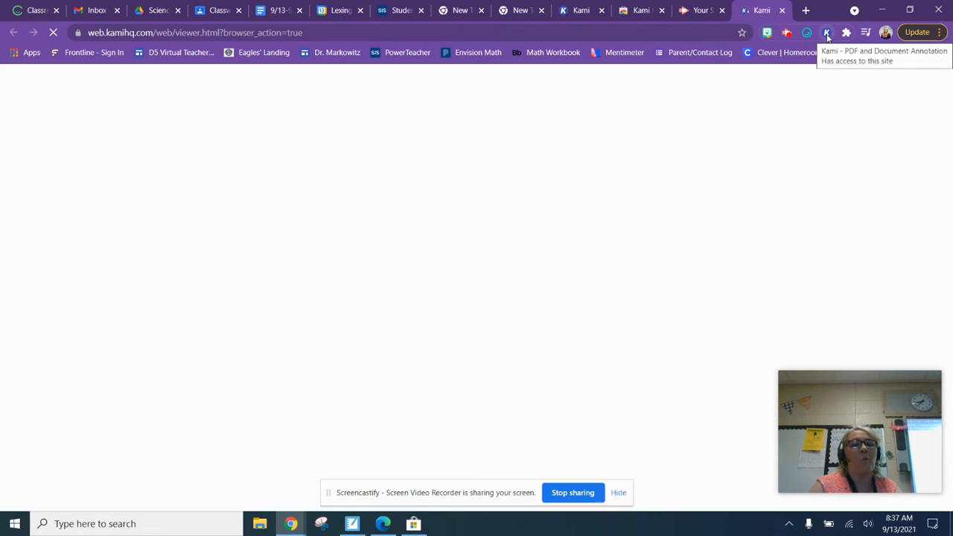